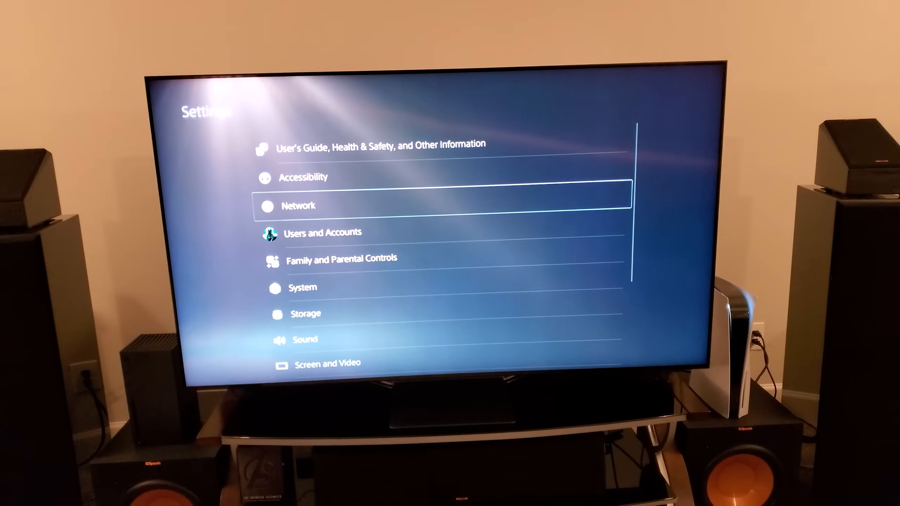
pyautogui.press('down')
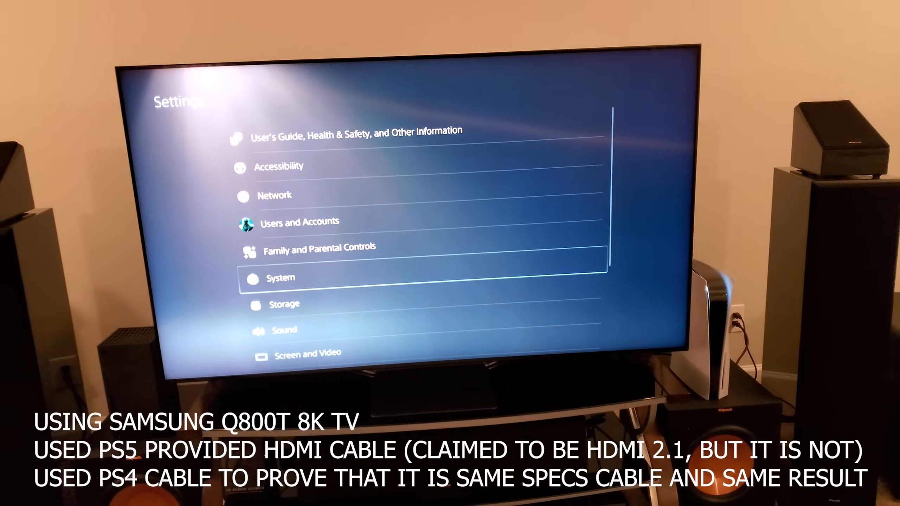
pyautogui.click(280, 278)
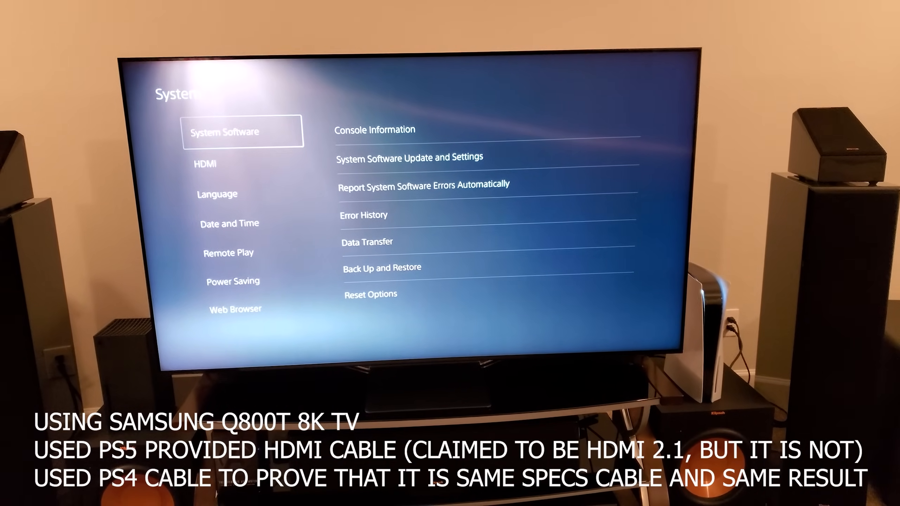
pyautogui.press('Escape')
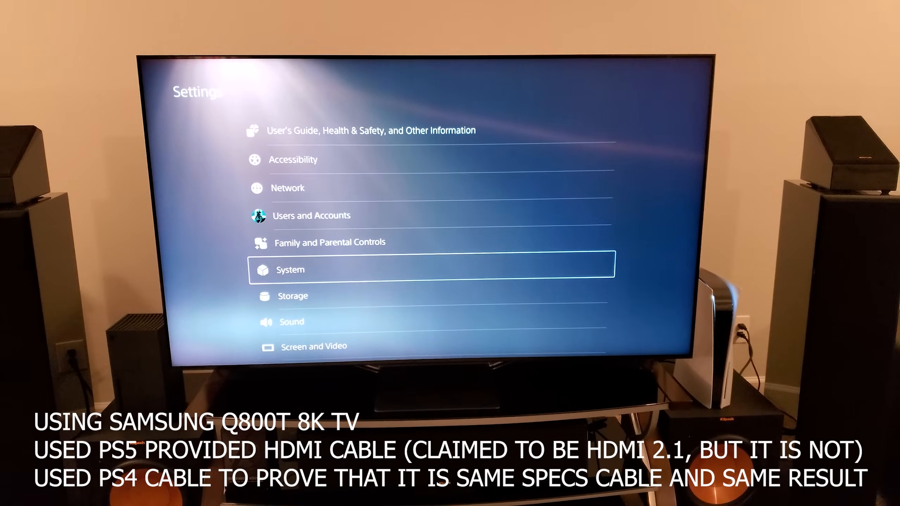